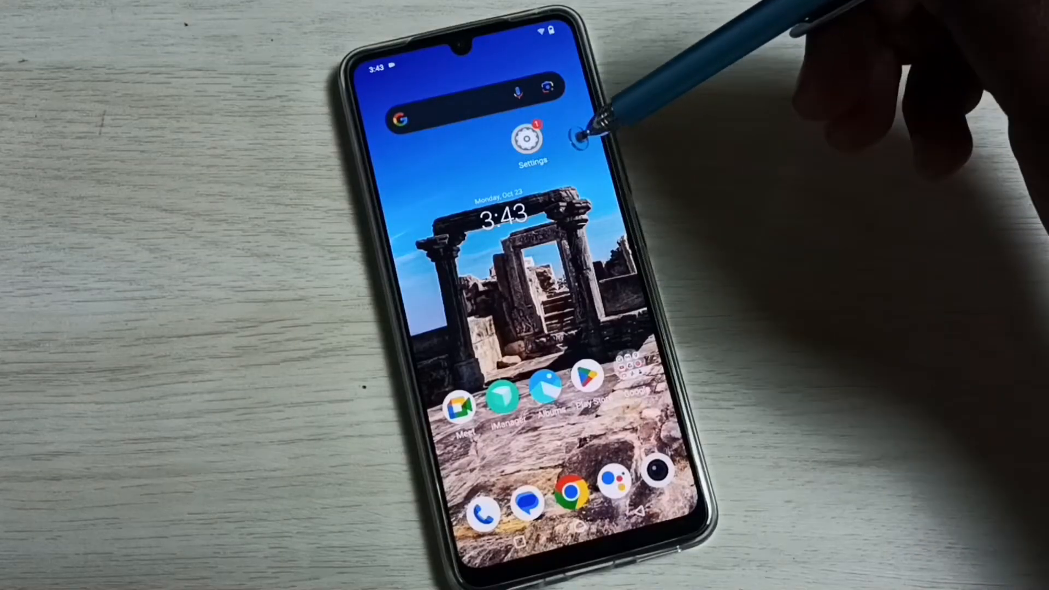
Step: Launch Settings from the home screen and scroll down to the Security entry
{"action": "left_click", "coordinate": [531, 136]}
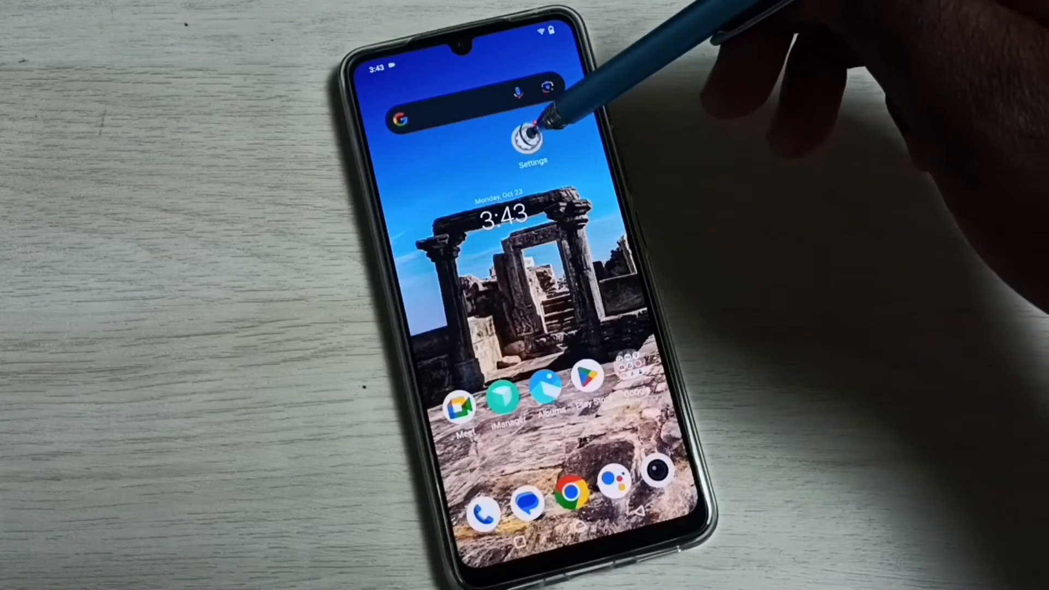
{"action": "left_click", "coordinate": [529, 133]}
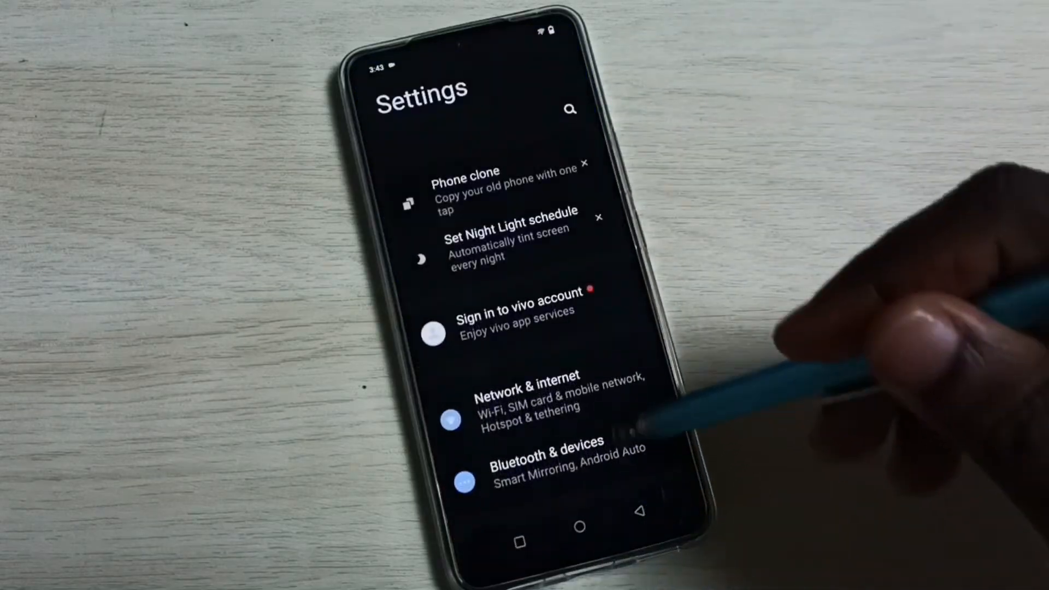
{"action": "scroll", "scroll_direction": "down", "scroll_amount": 3}
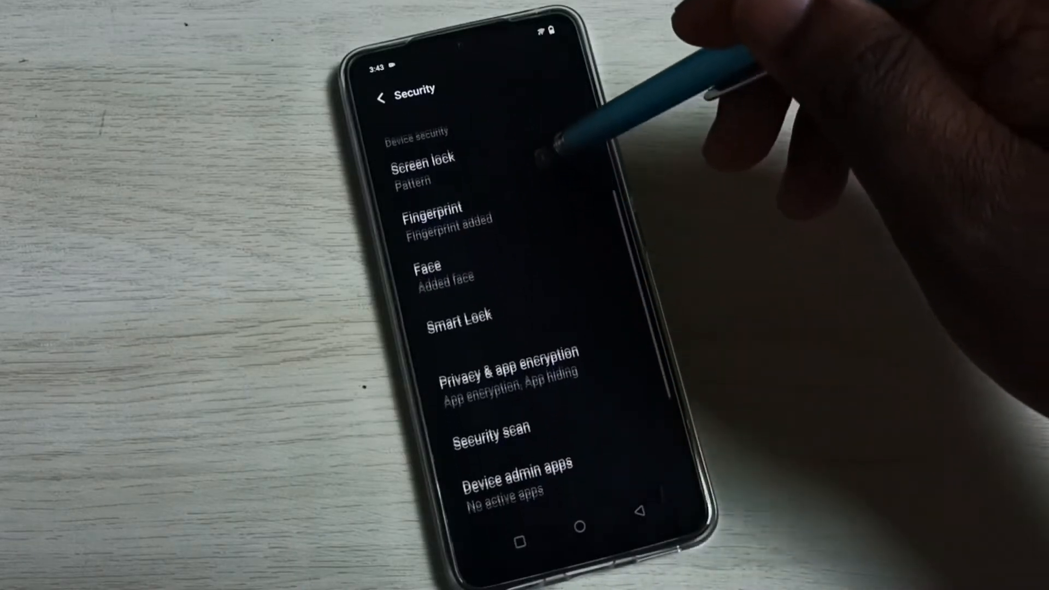
Step: In Privacy & app encryption, enter a six-digit privacy password and re-enter it to verify
{"action": "left_click", "coordinate": [509, 354]}
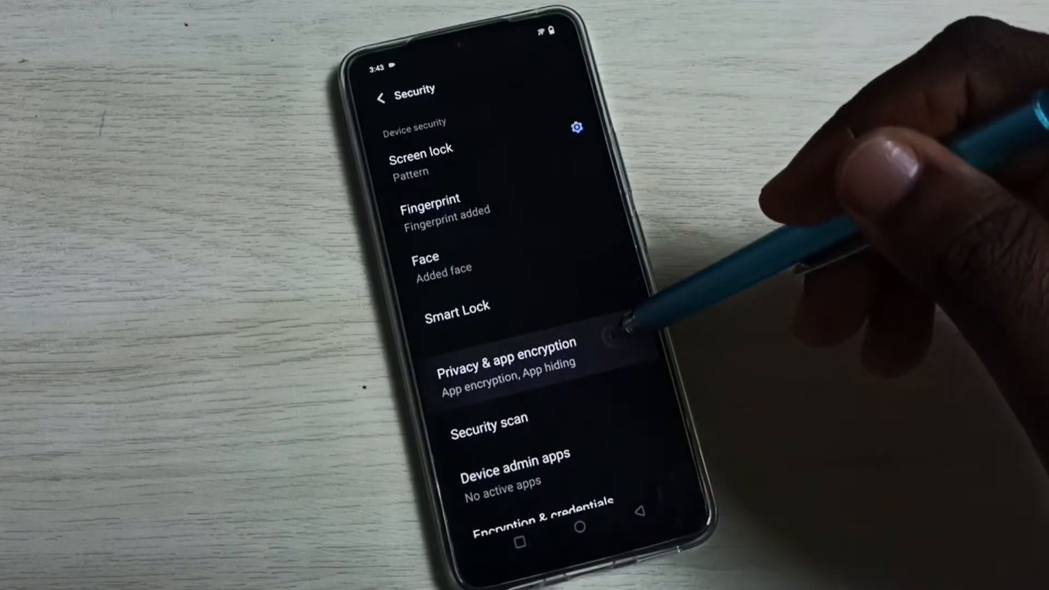
{"action": "left_click", "coordinate": [509, 357]}
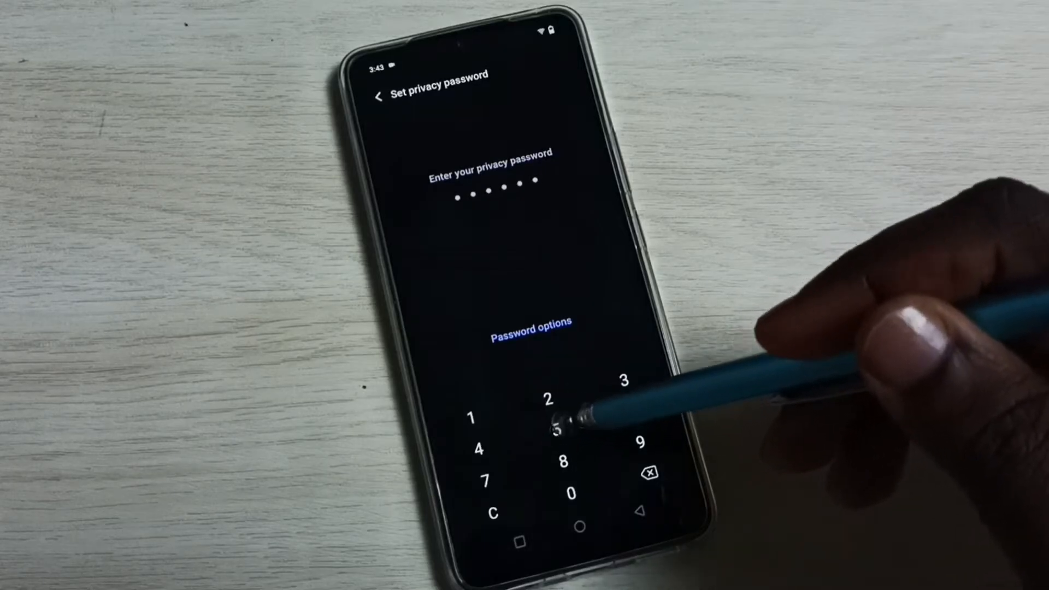
{"action": "left_click", "coordinate": [550, 425]}
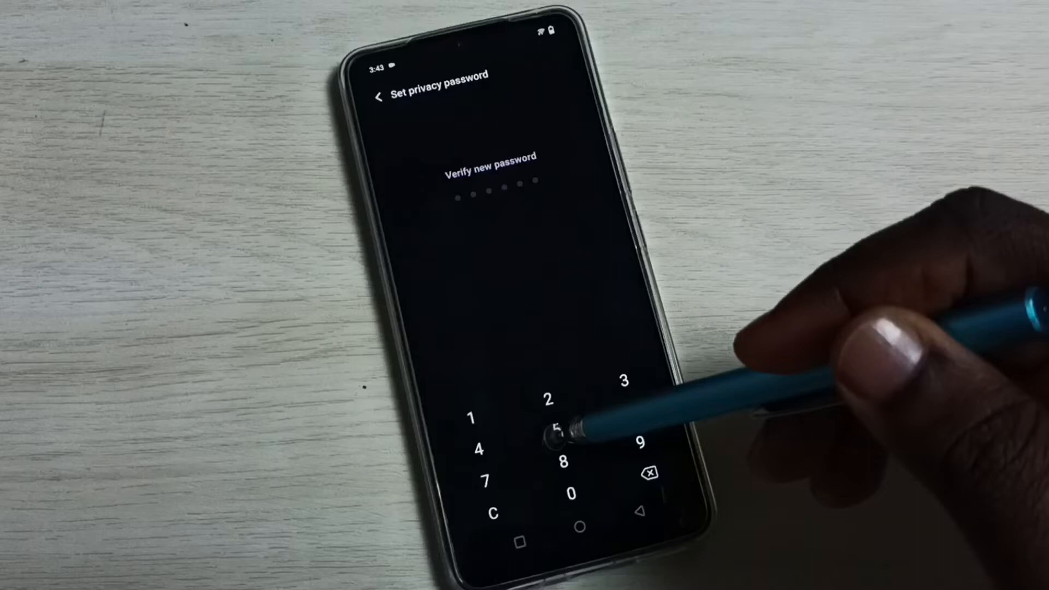
{"action": "left_click", "coordinate": [558, 425]}
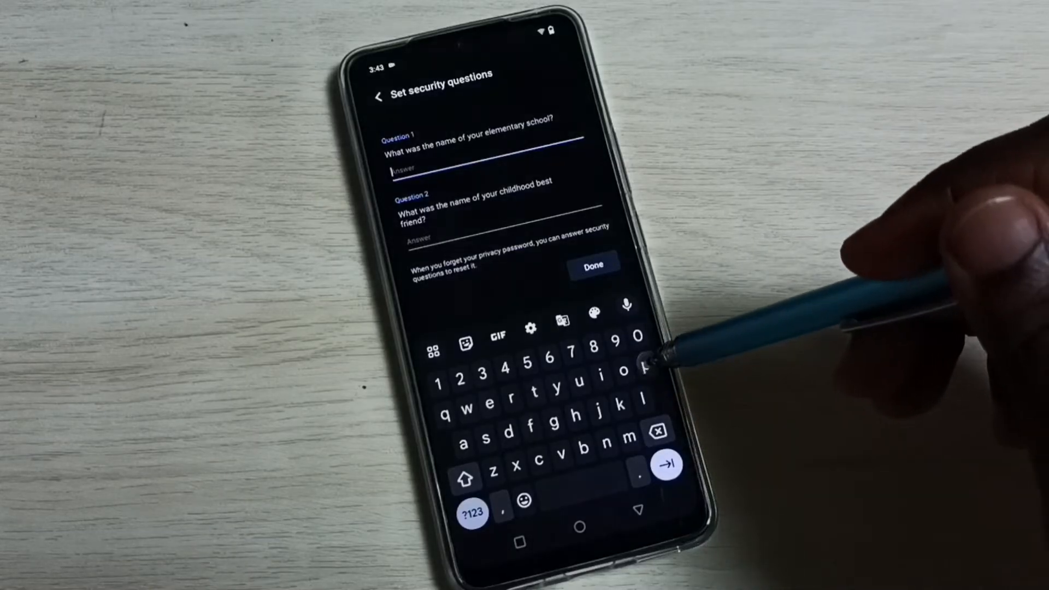
Step: Answer Question 1 with 'pp' and Question 2 with 'p', then save with Done
{"action": "type", "text": "pp"}
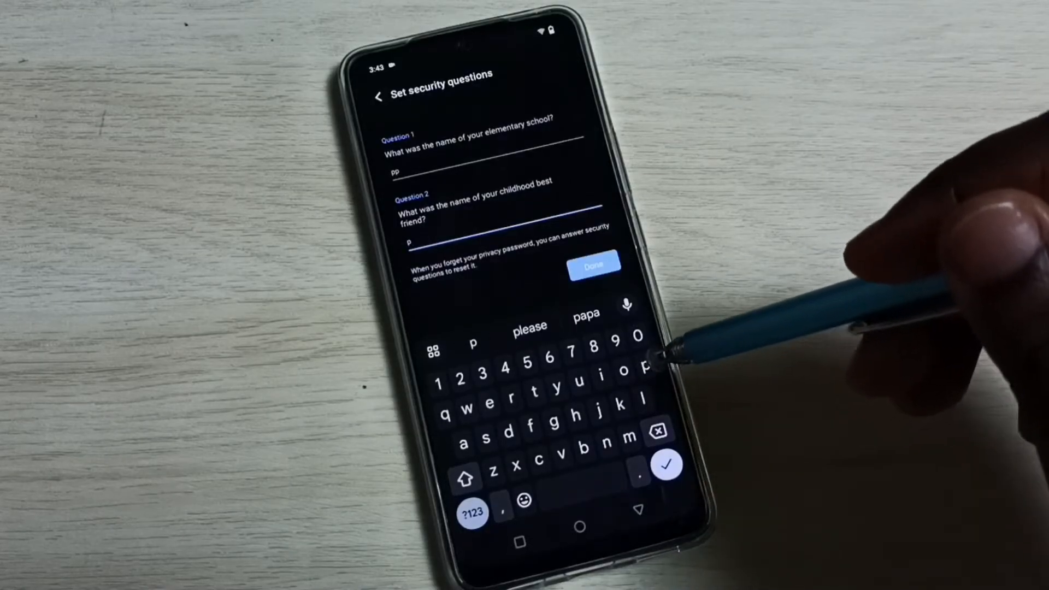
{"action": "type", "text": "p"}
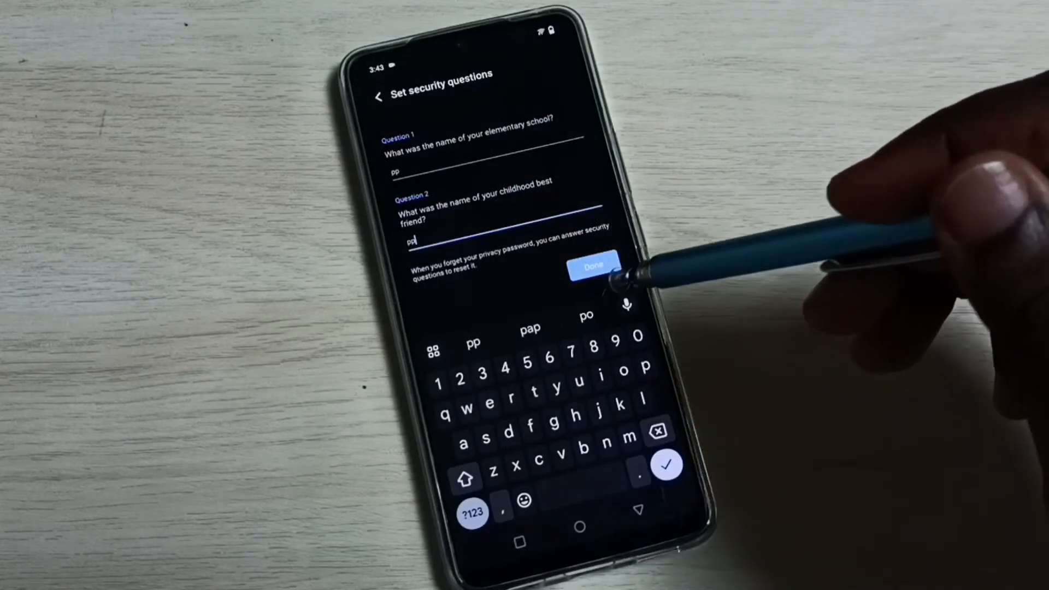
{"action": "left_click", "coordinate": [595, 265]}
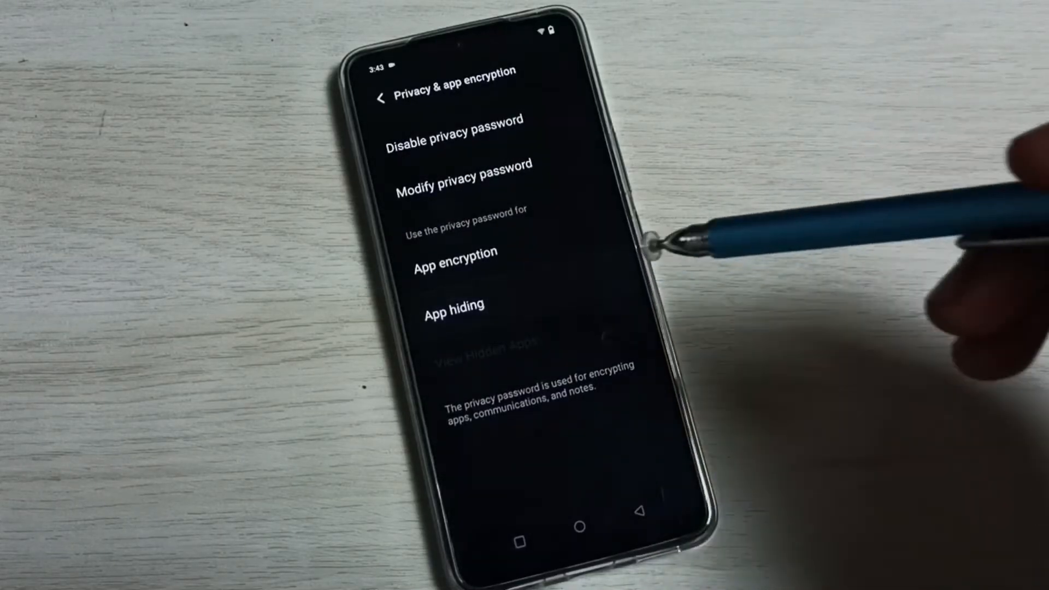
Step: In App hiding, switch on Facebook and WhatsApp and confirm OK in each Hide dialog
{"action": "left_click", "coordinate": [454, 305]}
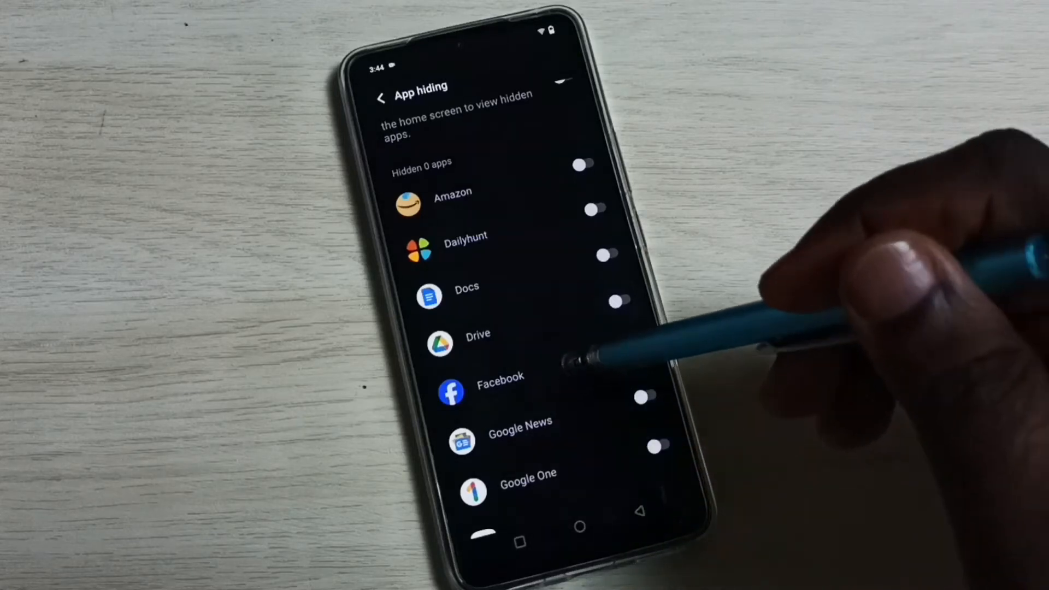
{"action": "scroll", "scroll_direction": "down", "scroll_amount": 3}
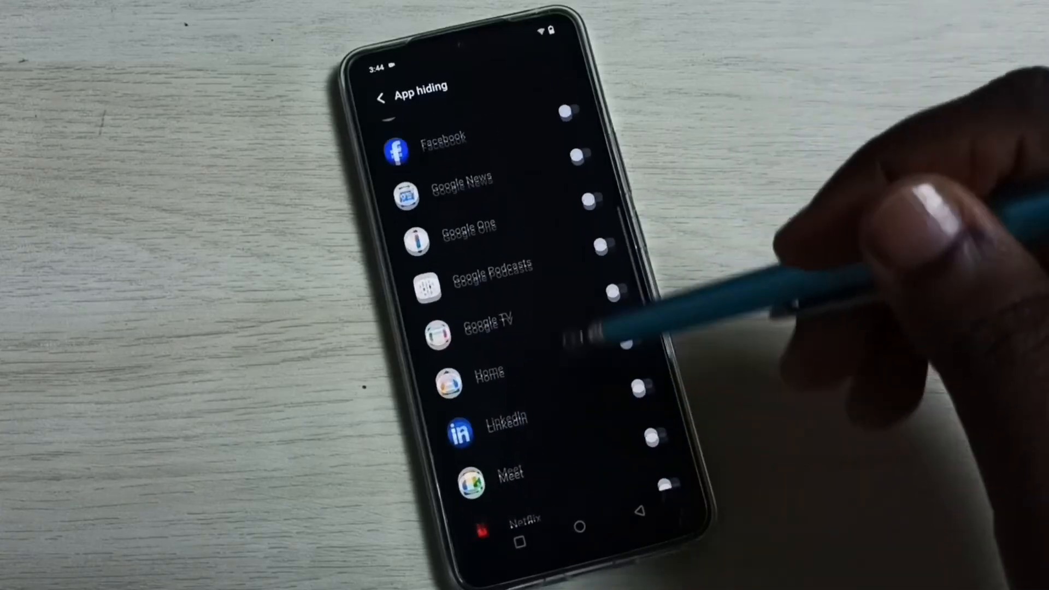
{"action": "scroll", "scroll_direction": "down", "scroll_amount": 3}
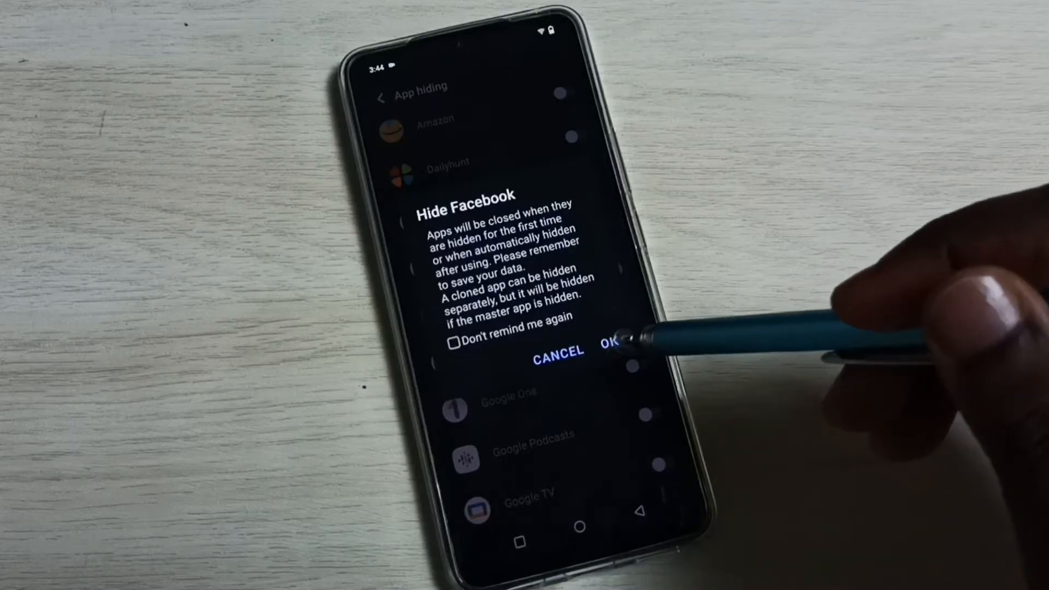
{"action": "left_click", "coordinate": [609, 353]}
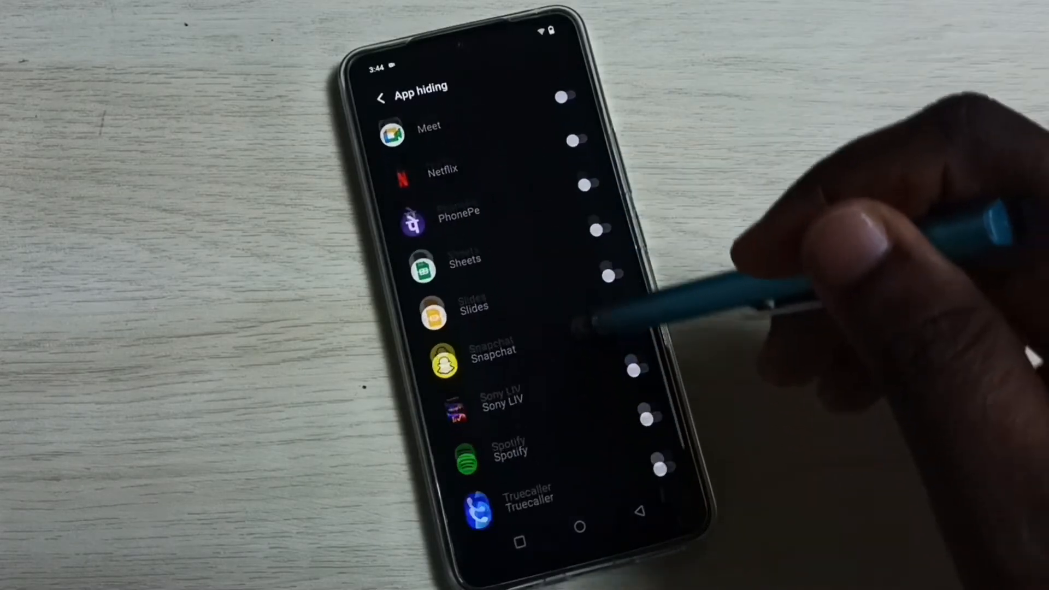
{"action": "scroll", "scroll_direction": "down", "scroll_amount": 3}
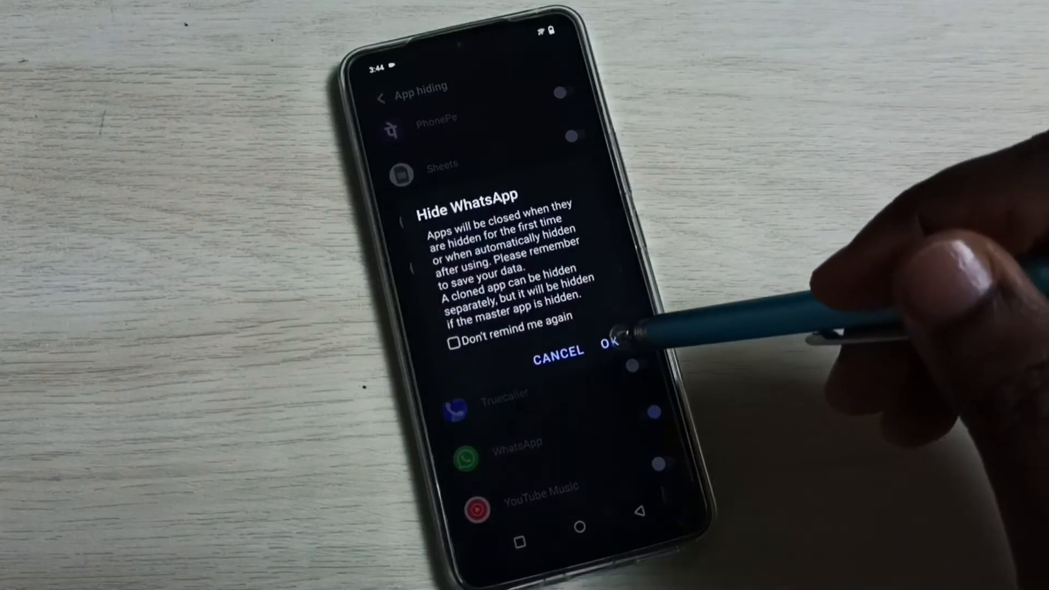
{"action": "left_click", "coordinate": [610, 350]}
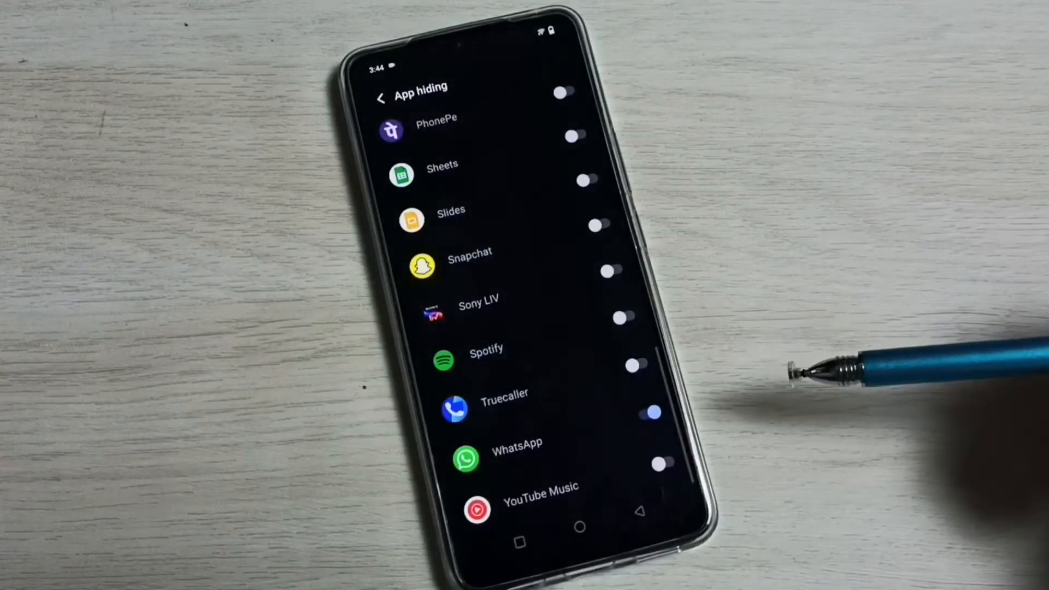
{"action": "mouse_move", "coordinate": [643, 495]}
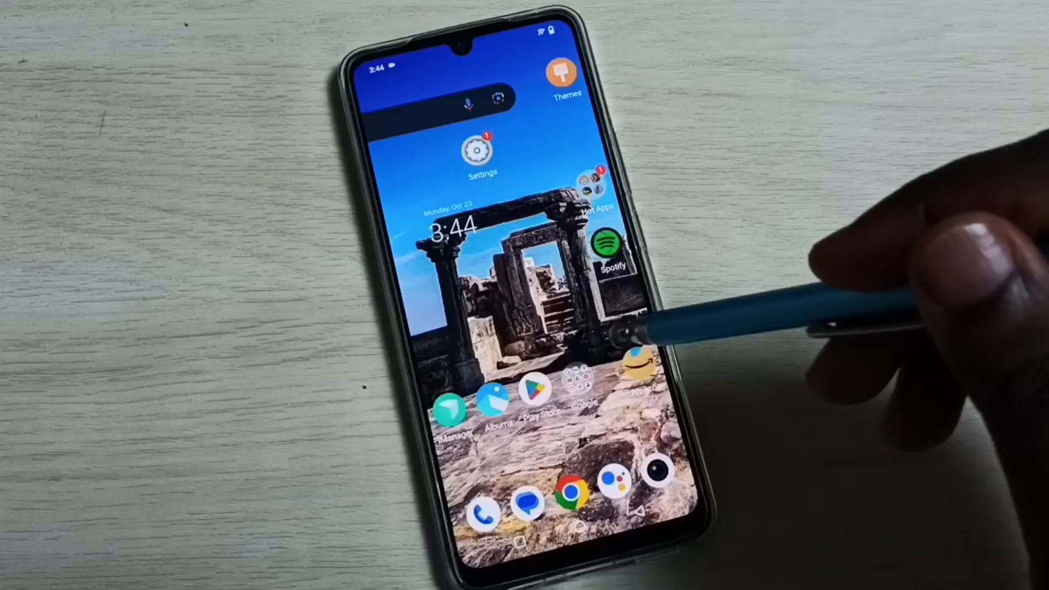
Step: Swipe through the home screen pages to confirm Facebook and WhatsApp icons are gone
{"action": "scroll", "scroll_direction": "left", "scroll_amount": 3}
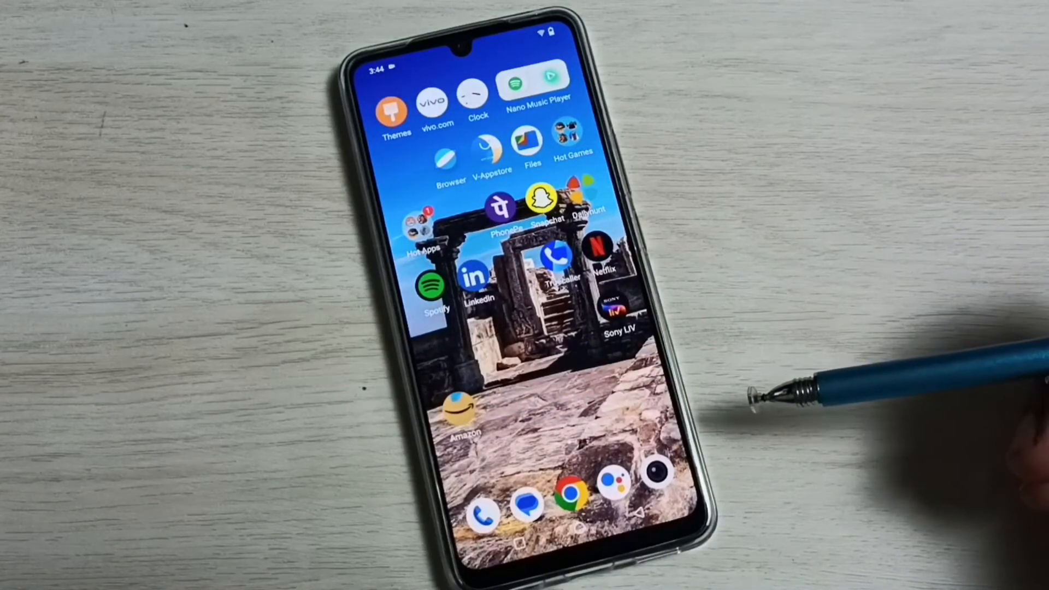
{"action": "scroll", "scroll_direction": "left", "scroll_amount": 3}
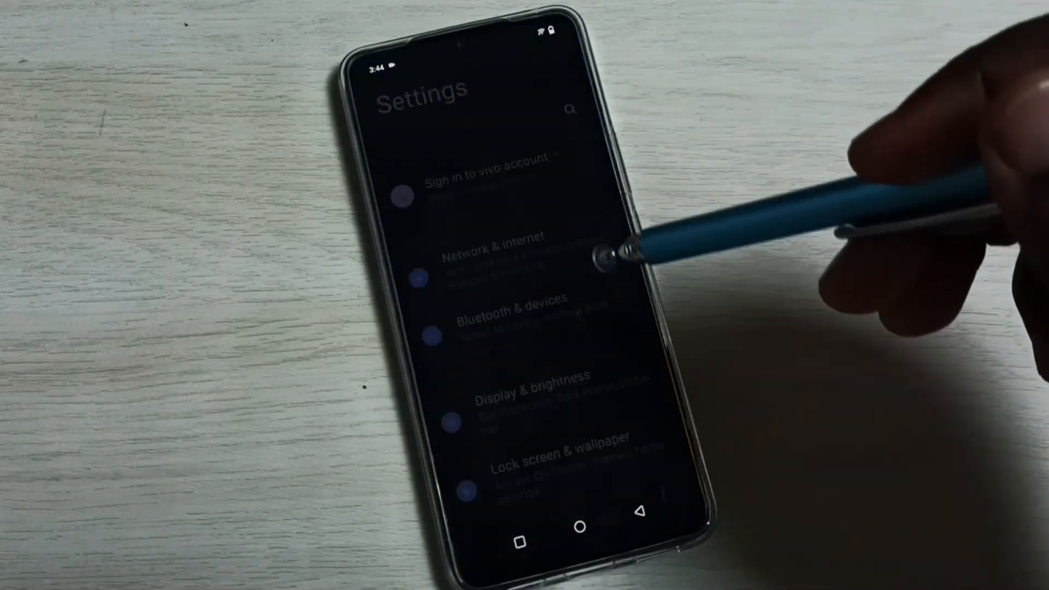
Step: Go through Security to Privacy & app encryption and choose View Hidden Apps
{"action": "scroll", "scroll_direction": "down", "scroll_amount": 3}
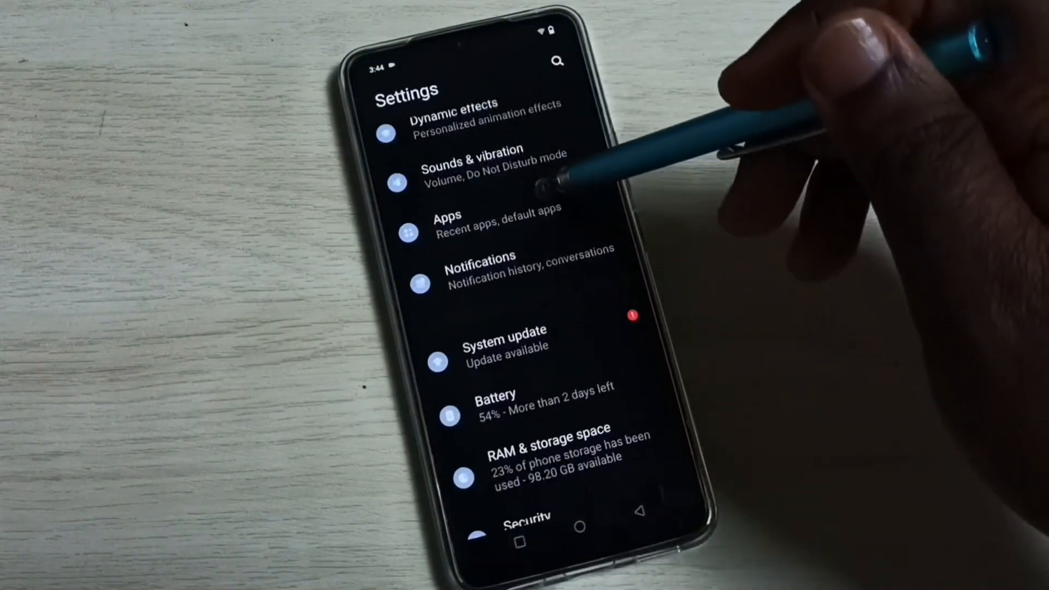
{"action": "scroll", "scroll_direction": "down", "scroll_amount": 3}
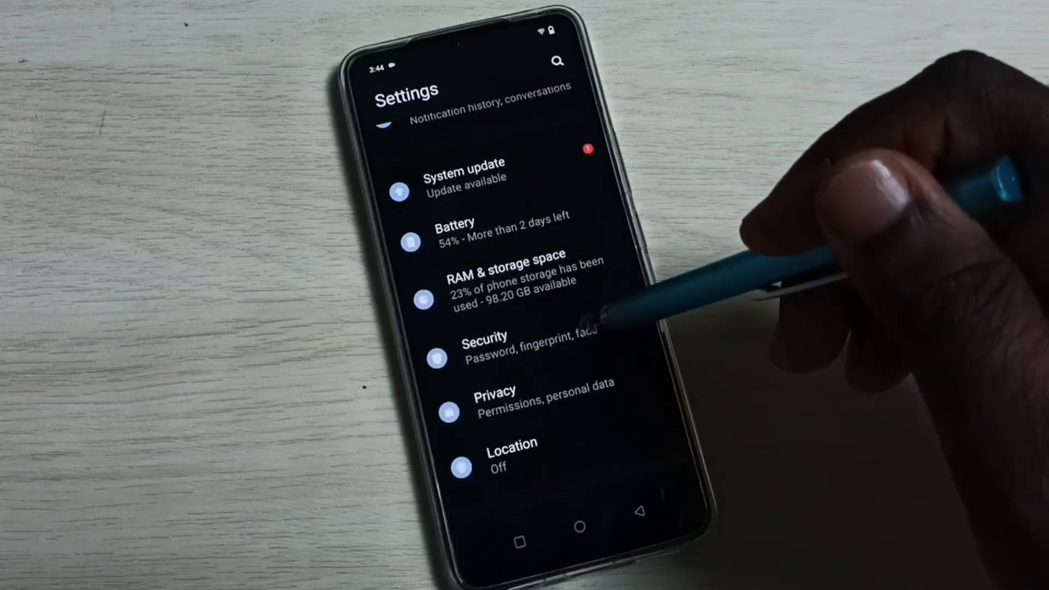
{"action": "left_click", "coordinate": [484, 345]}
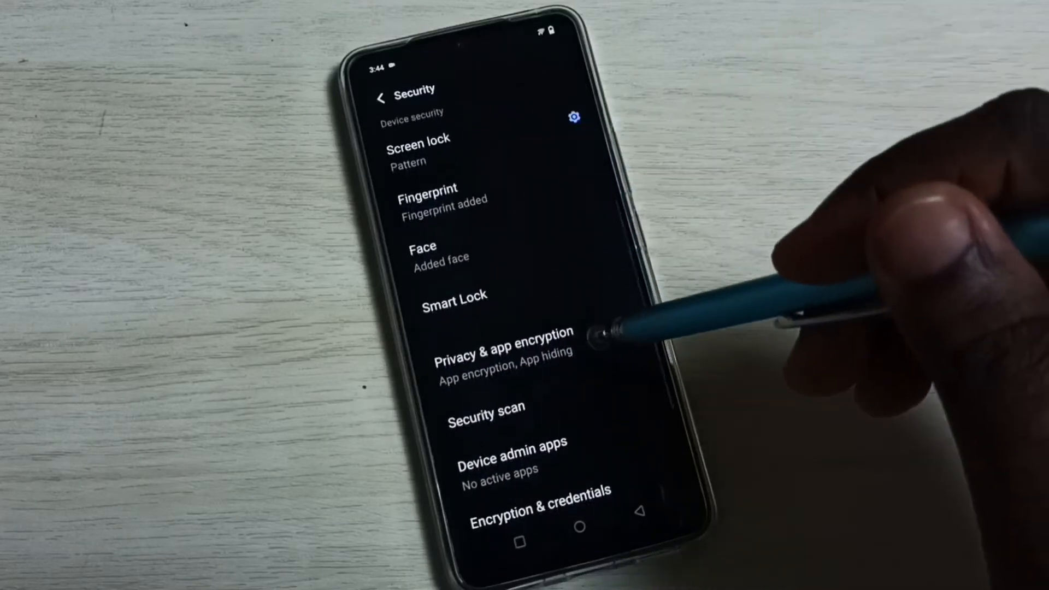
{"action": "left_click", "coordinate": [505, 341]}
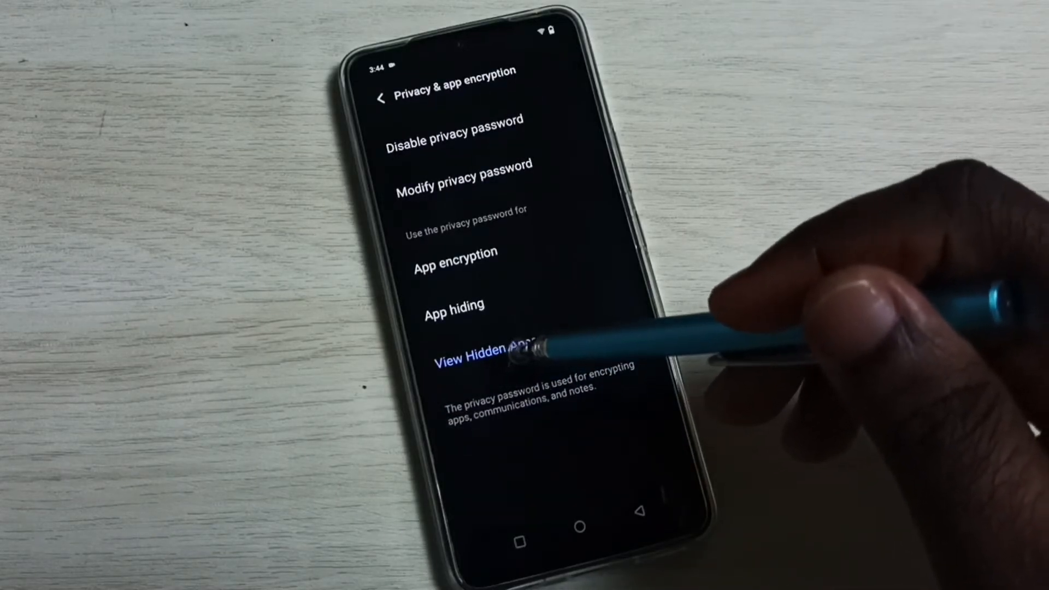
{"action": "left_click", "coordinate": [470, 356]}
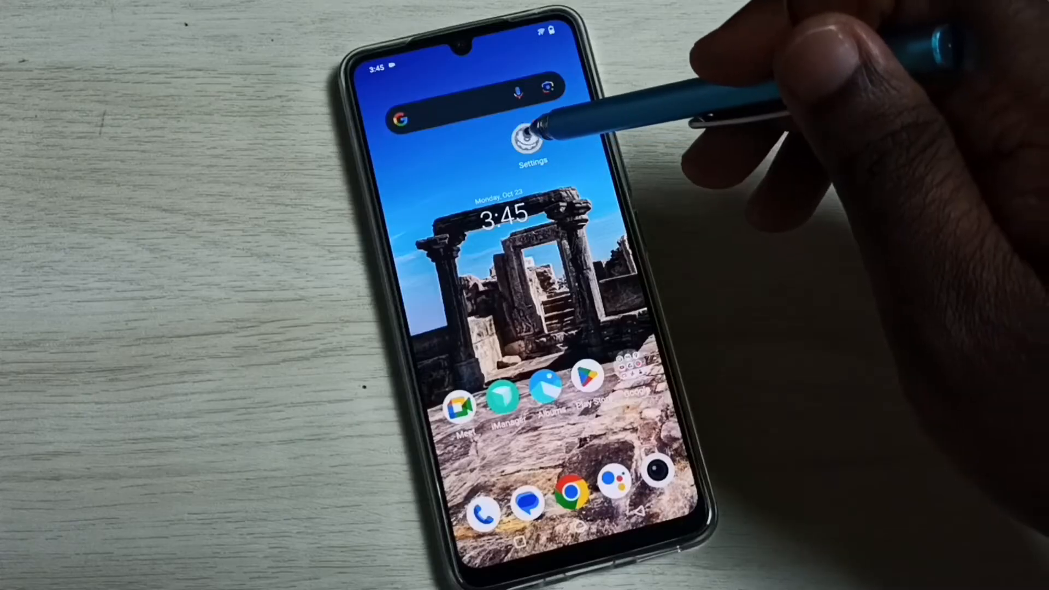
Step: From the home screen, reach Privacy & app encryption, View Hidden Apps, and the App hiding settings page
{"action": "left_click", "coordinate": [530, 133]}
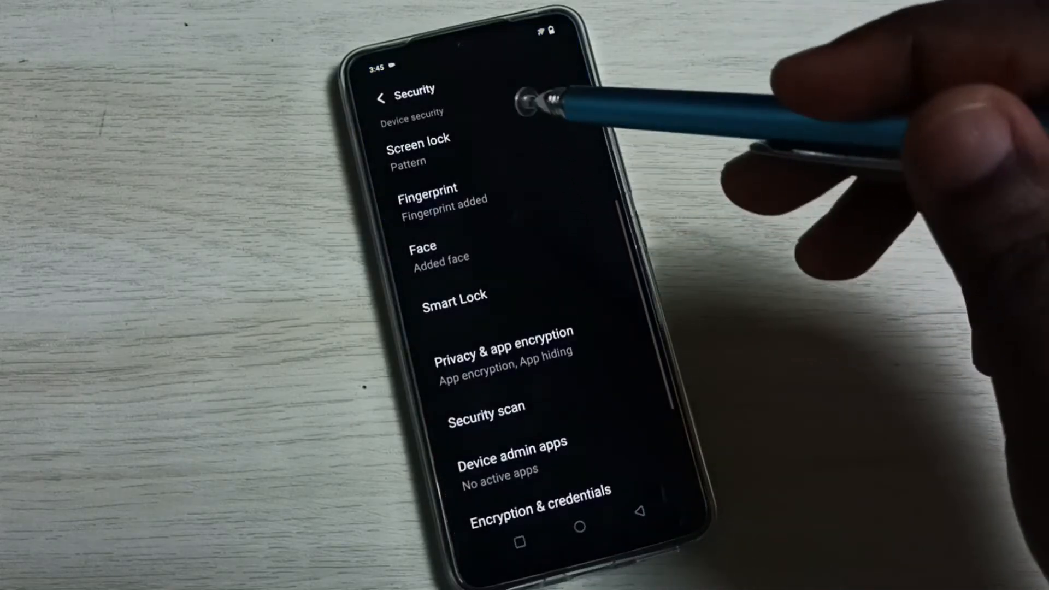
{"action": "left_click", "coordinate": [505, 344]}
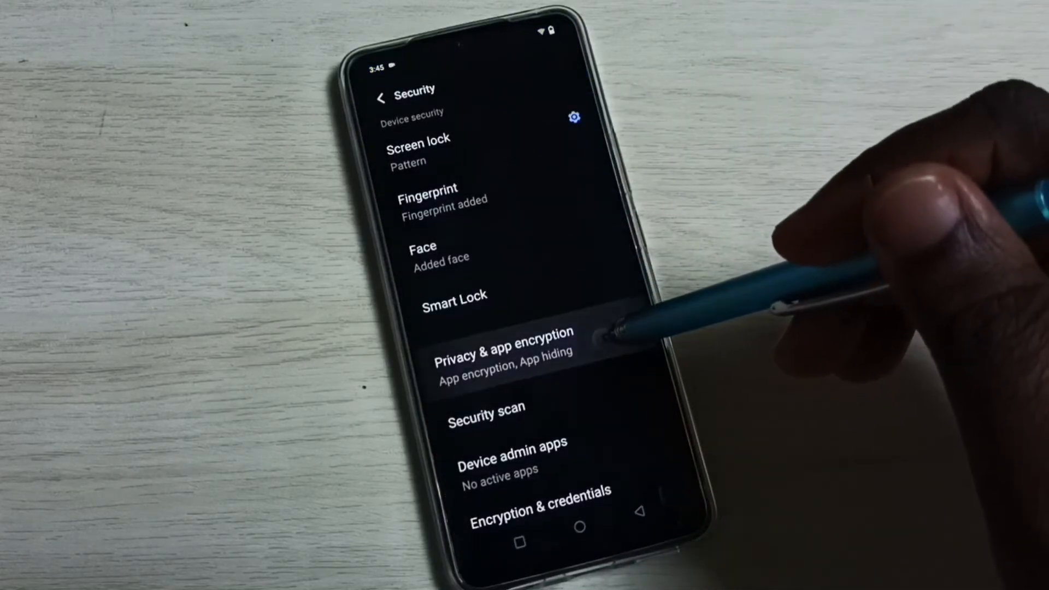
{"action": "left_click", "coordinate": [506, 345]}
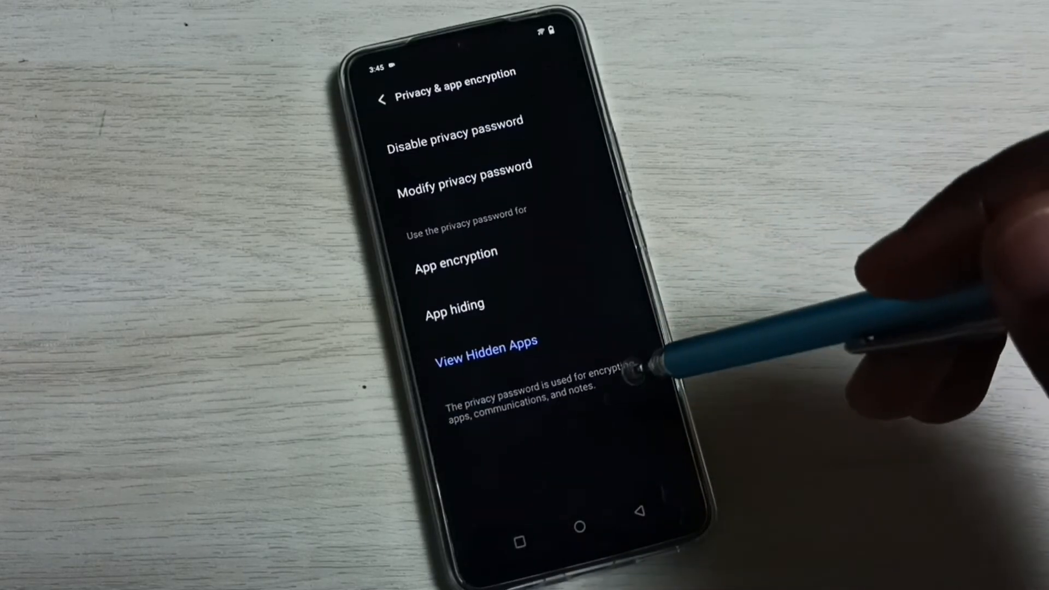
{"action": "left_click", "coordinate": [455, 306]}
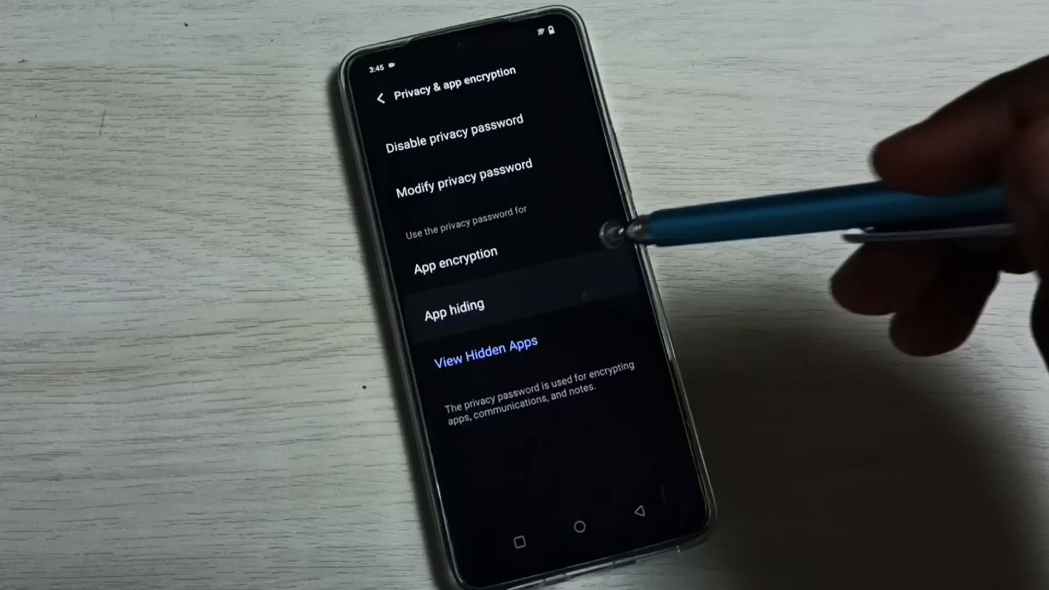
{"action": "left_click", "coordinate": [455, 306]}
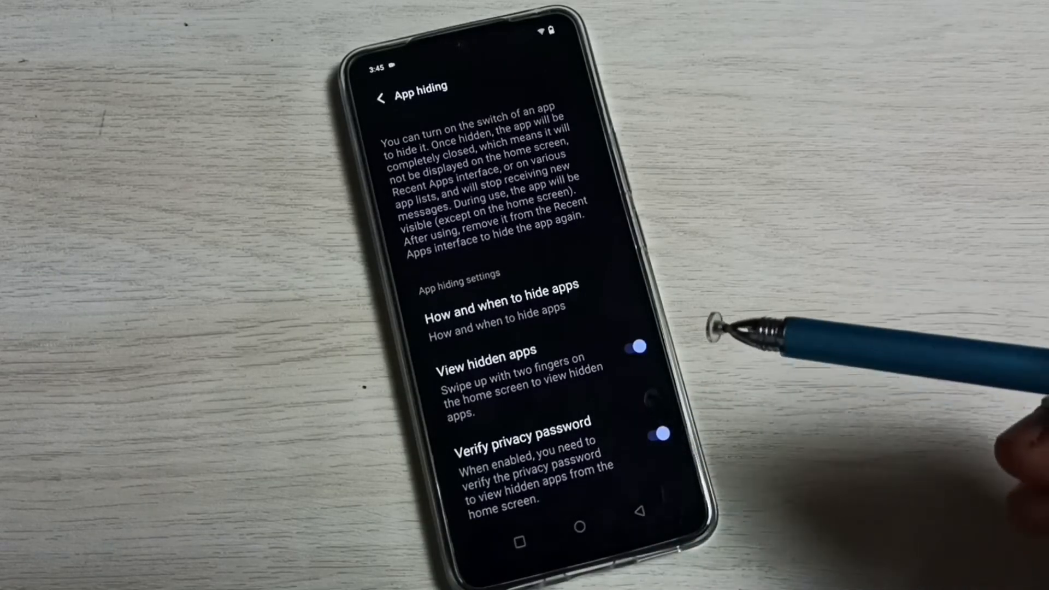
Step: Trigger the privacy password check and start entering the six-digit password
{"action": "left_click", "coordinate": [580, 526]}
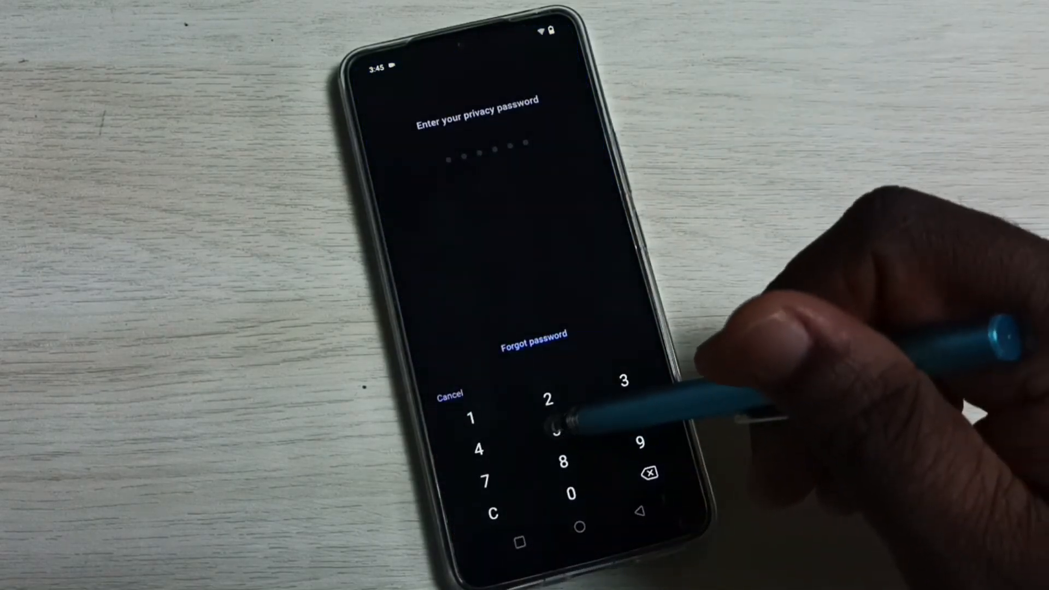
{"action": "left_click", "coordinate": [552, 425]}
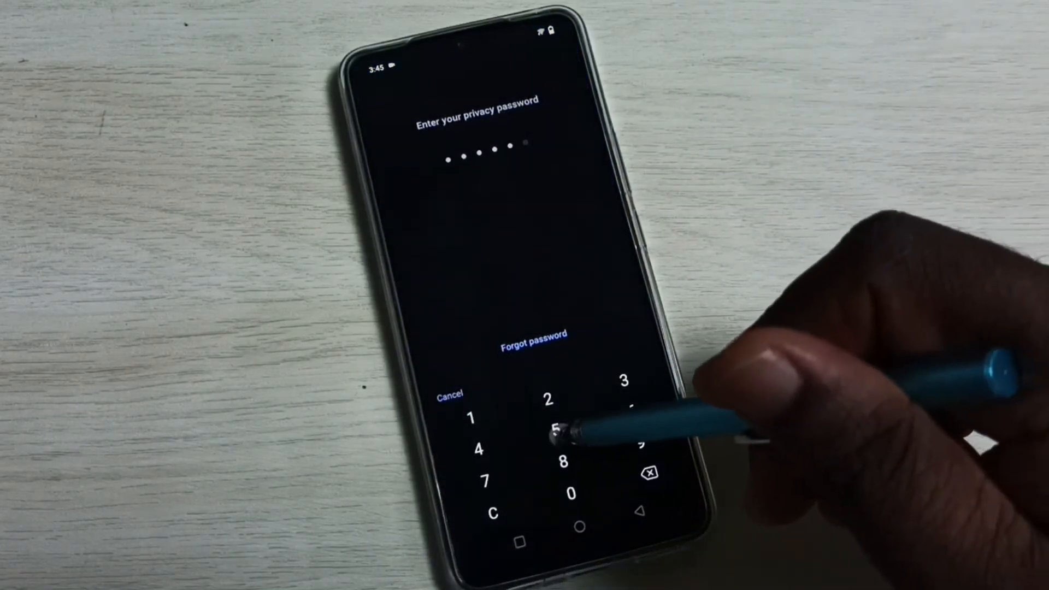